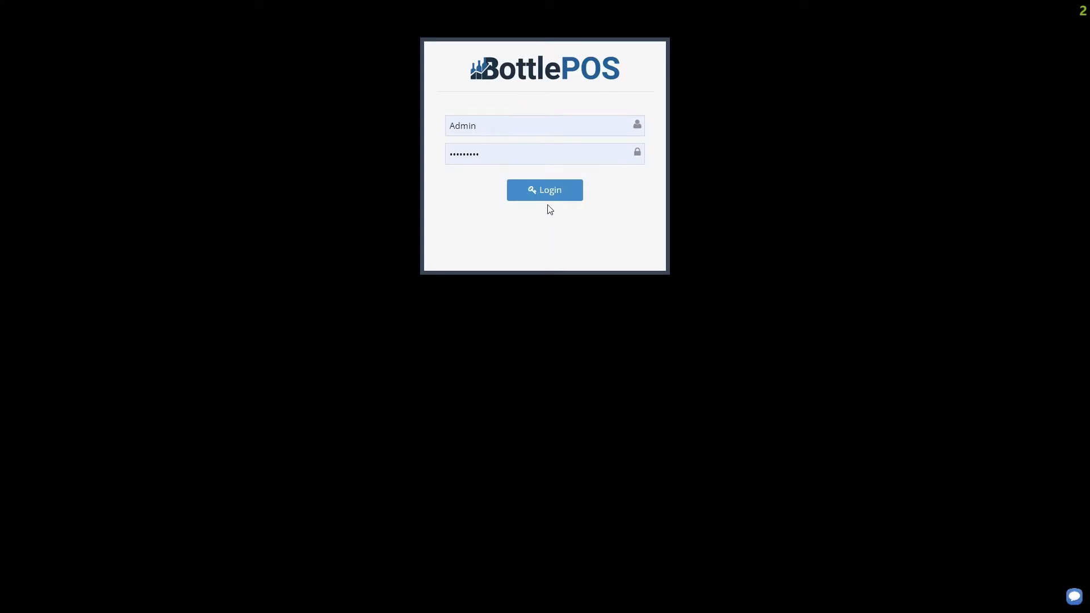
- Log in as Admin and bring up the Dashboard with today's takings and sales graph
left_click(543, 190)
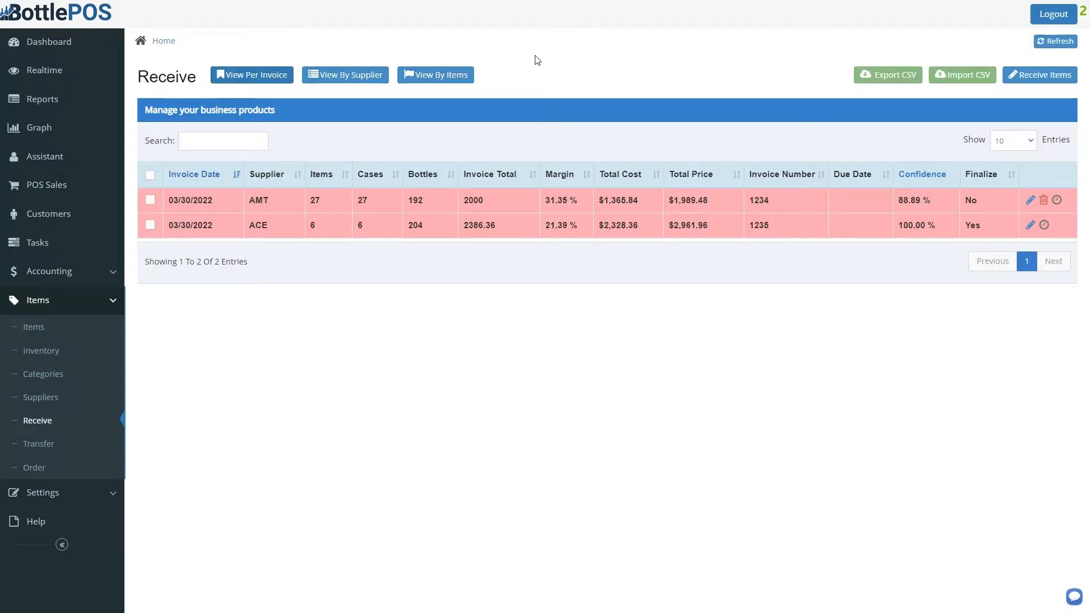
left_click(48, 42)
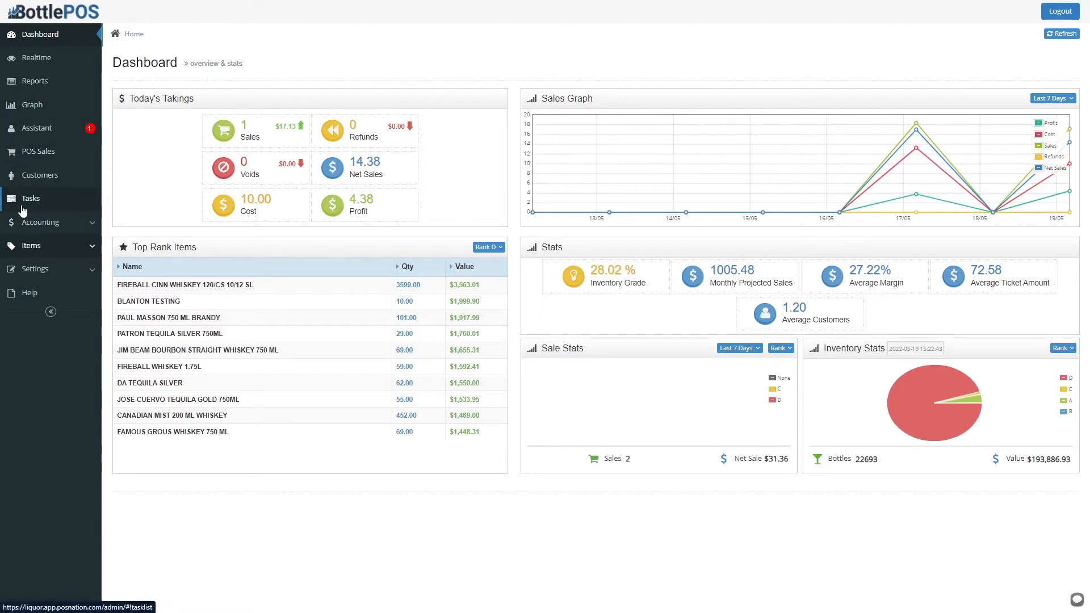
- Navigate to Items > Receive to list the five supplier invoices
left_click(32, 245)
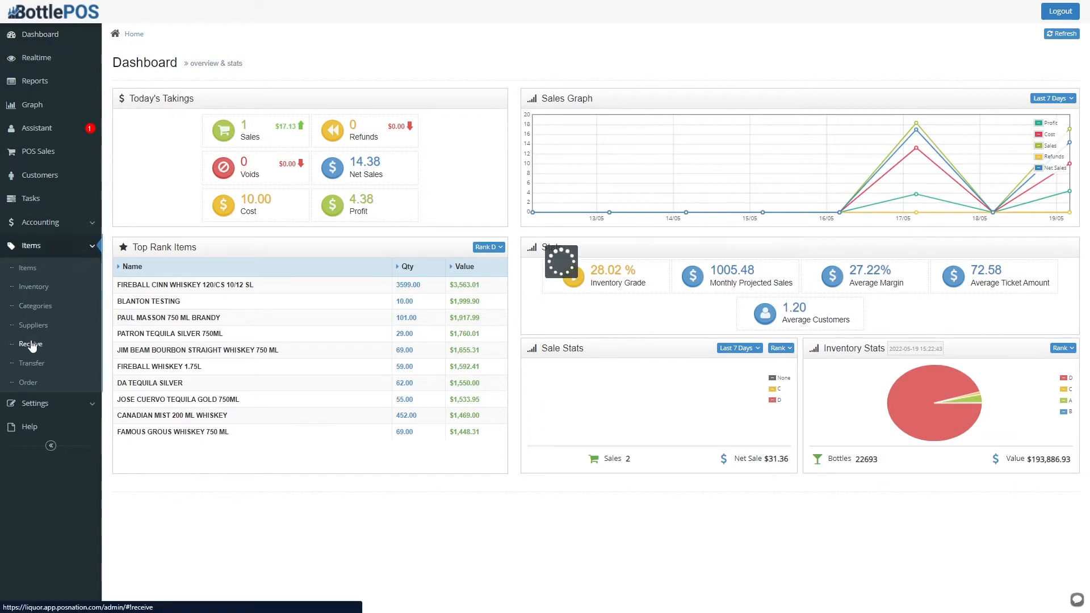
left_click(29, 344)
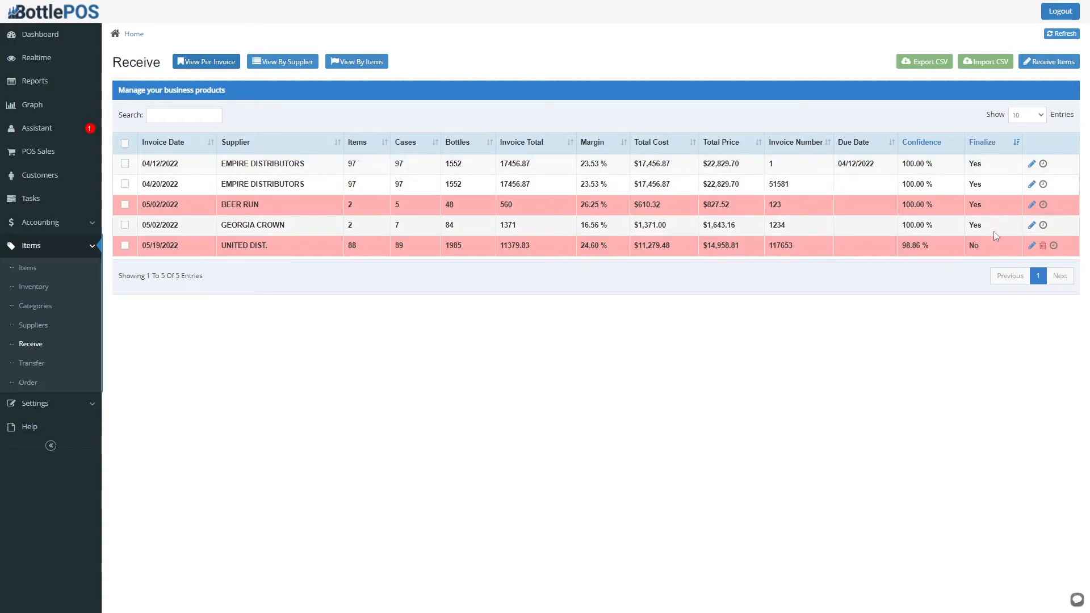
mouse_move(1017, 253)
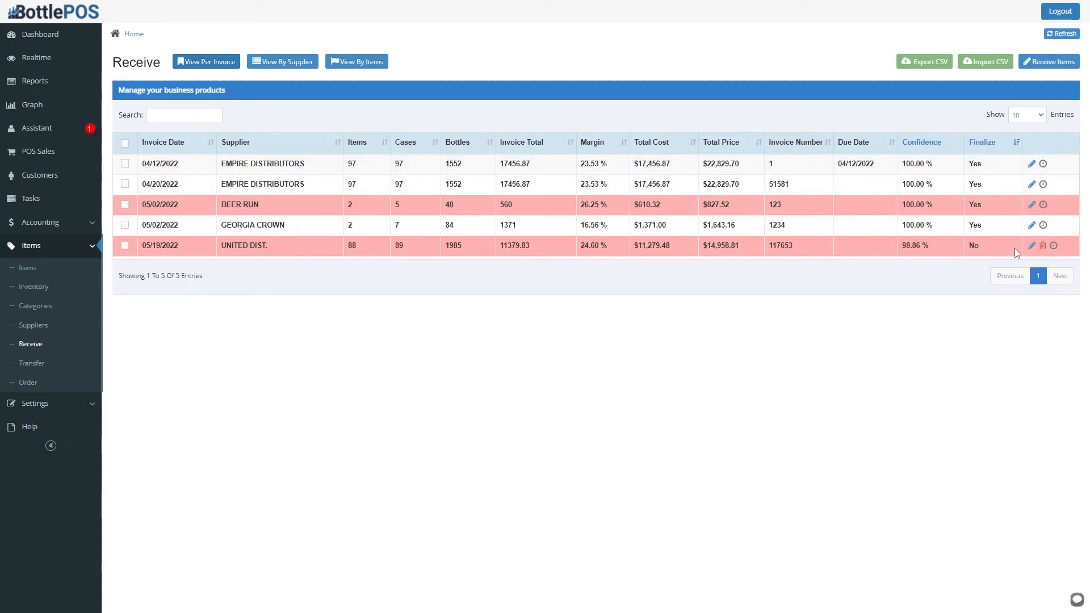
- Edit UNITED DIST. invoice 117653, sort lines by Margin Change and add blank line 89
left_click(1032, 245)
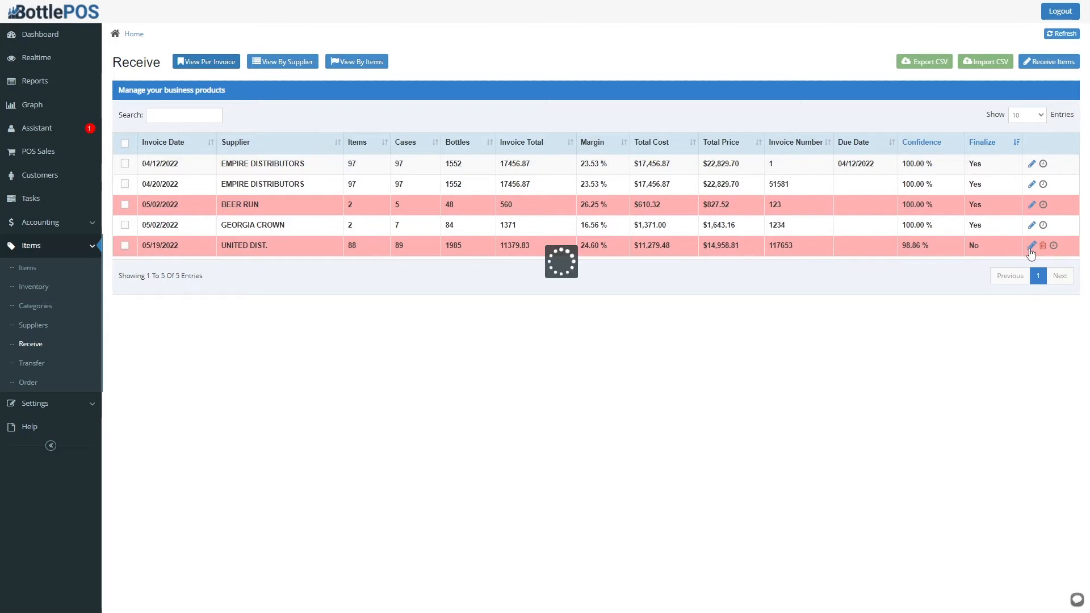
left_click(1032, 245)
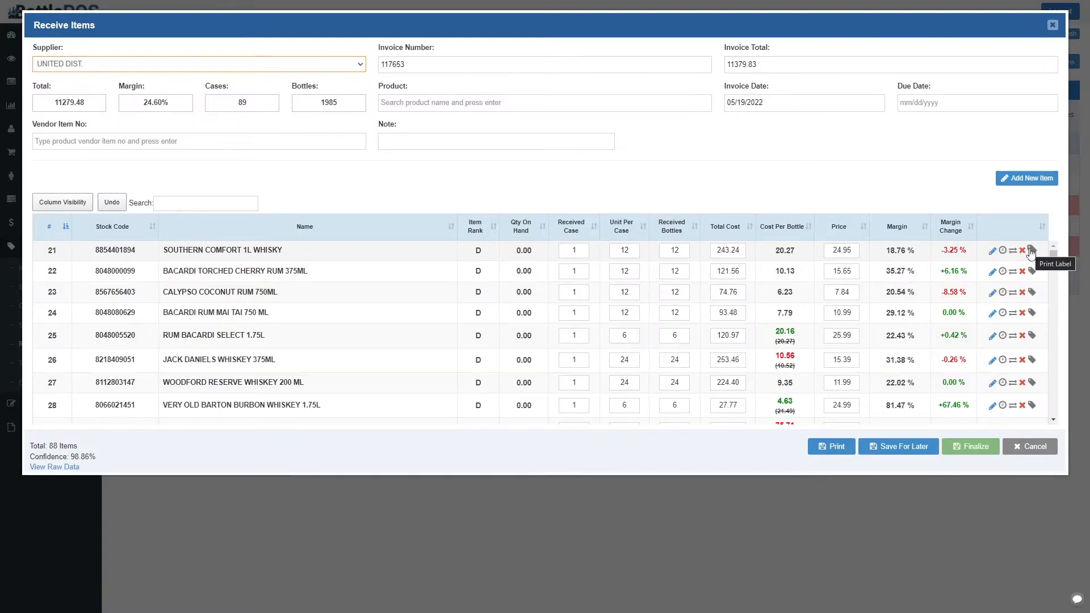
mouse_move(995, 253)
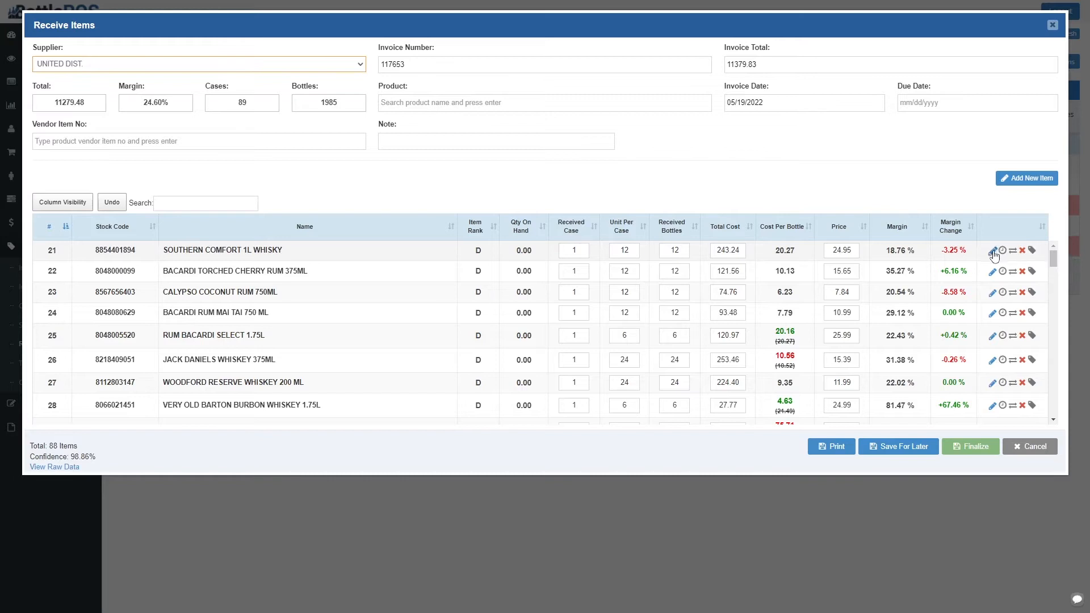
left_click(951, 226)
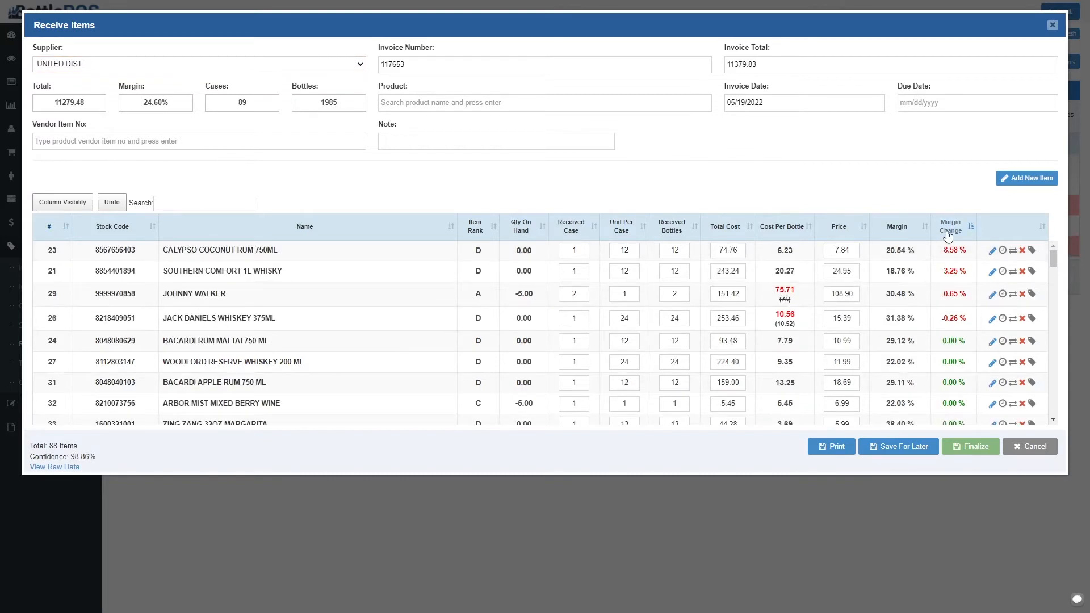
left_click(952, 227)
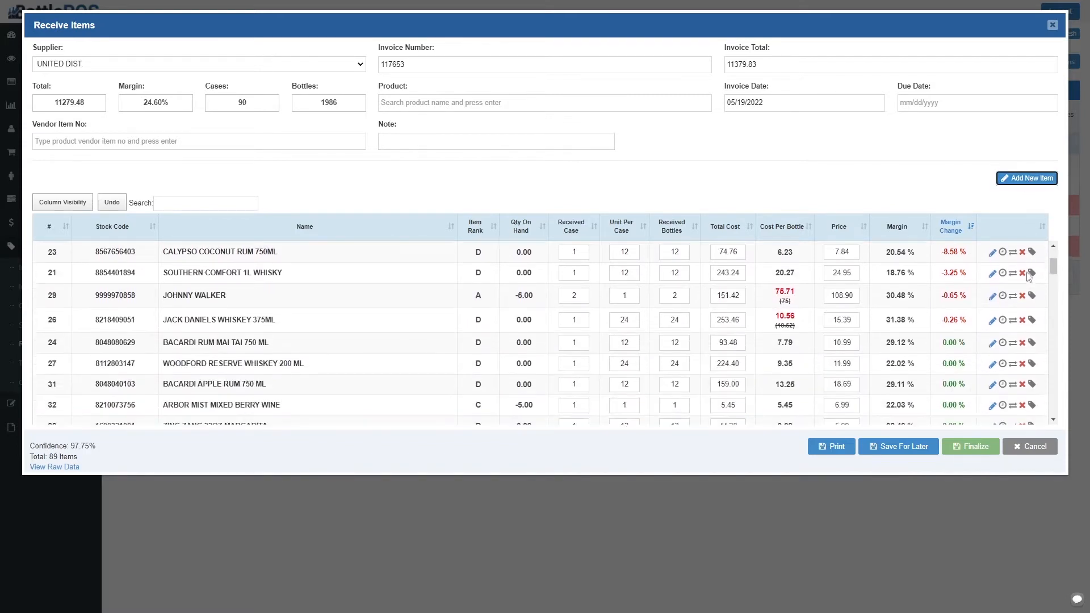
scroll("down", 3)
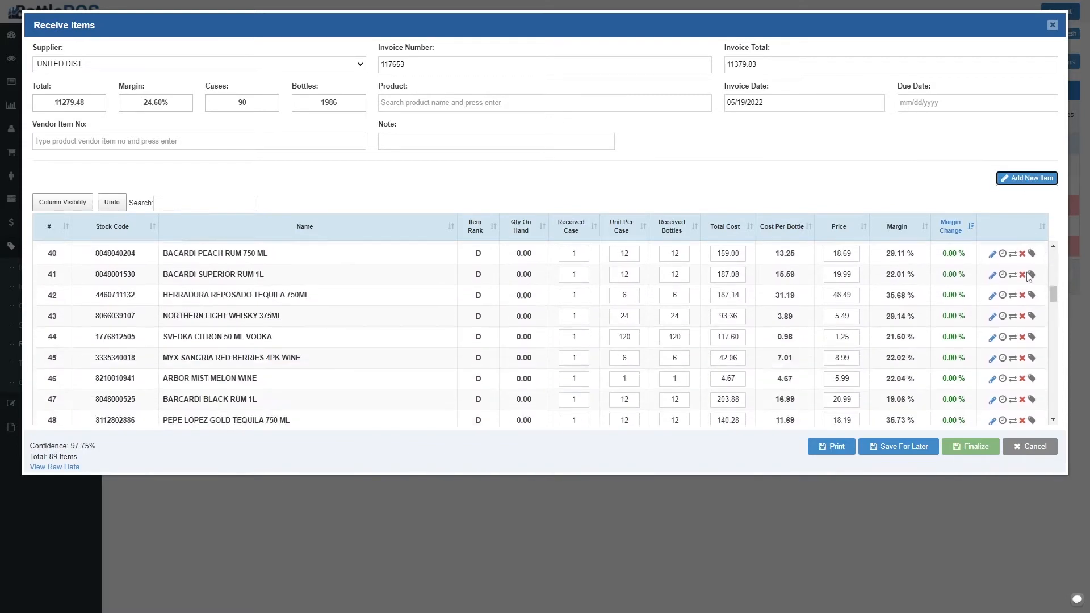
scroll("down", 3)
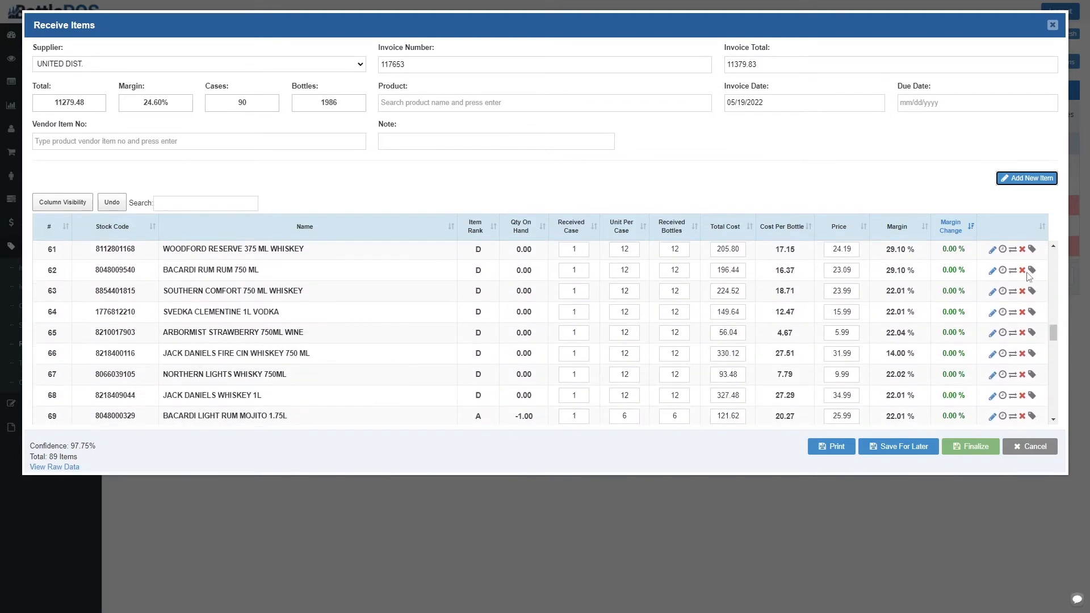
scroll("down", 3)
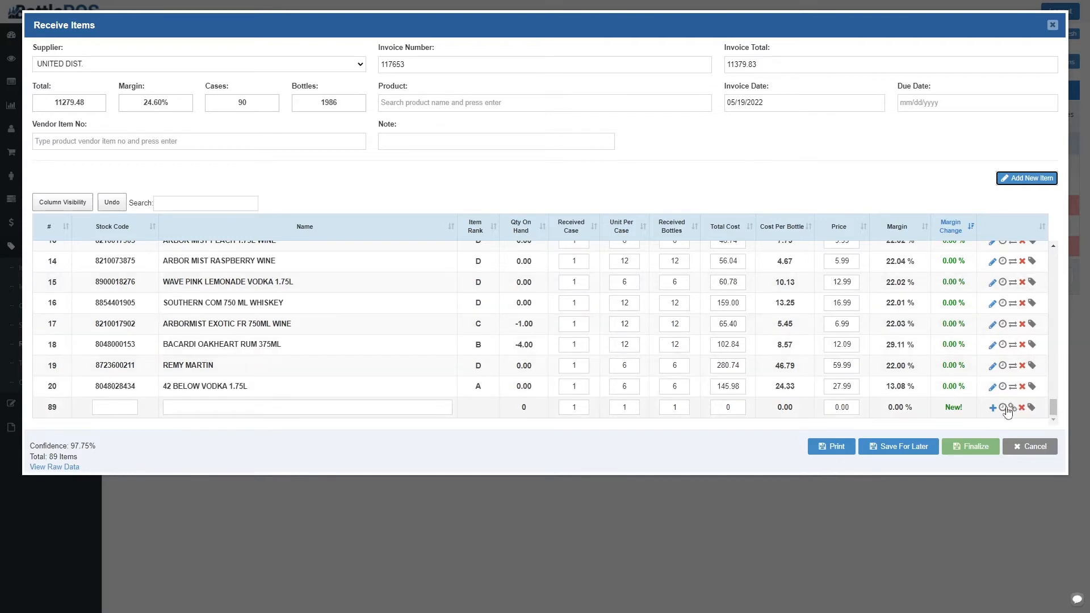
- Create product Captain Morgan 375ML in category RUM with 12 units per case and save it
left_click(992, 408)
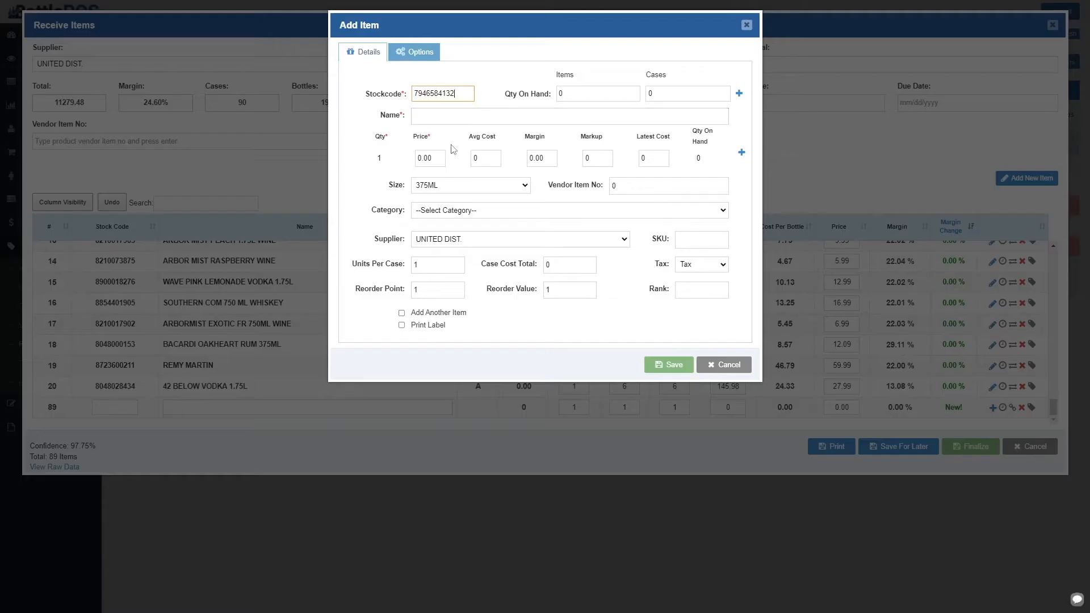
left_click(569, 210)
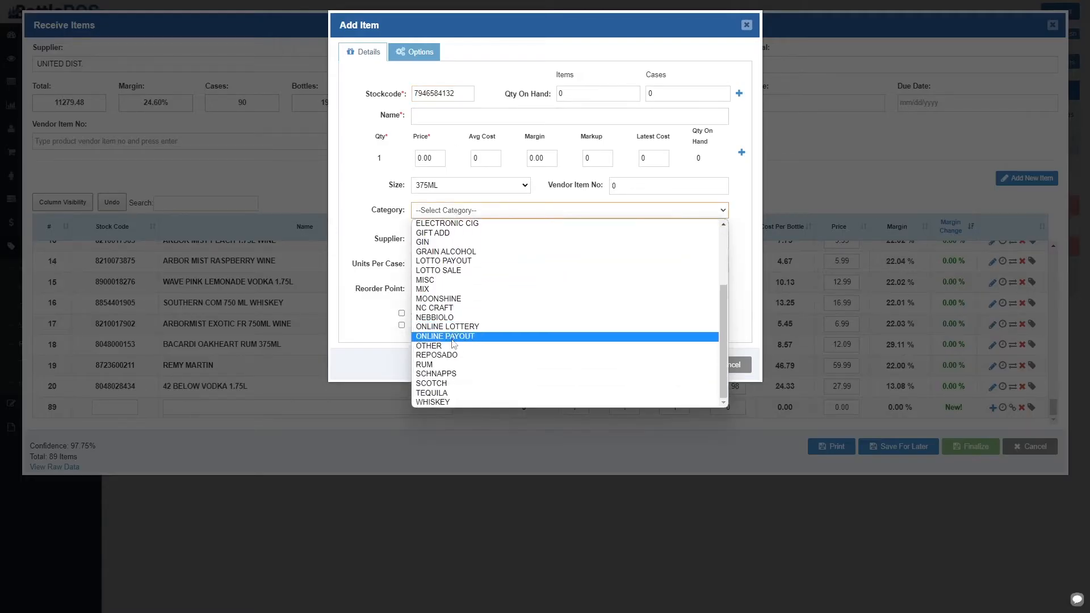
left_click(424, 364)
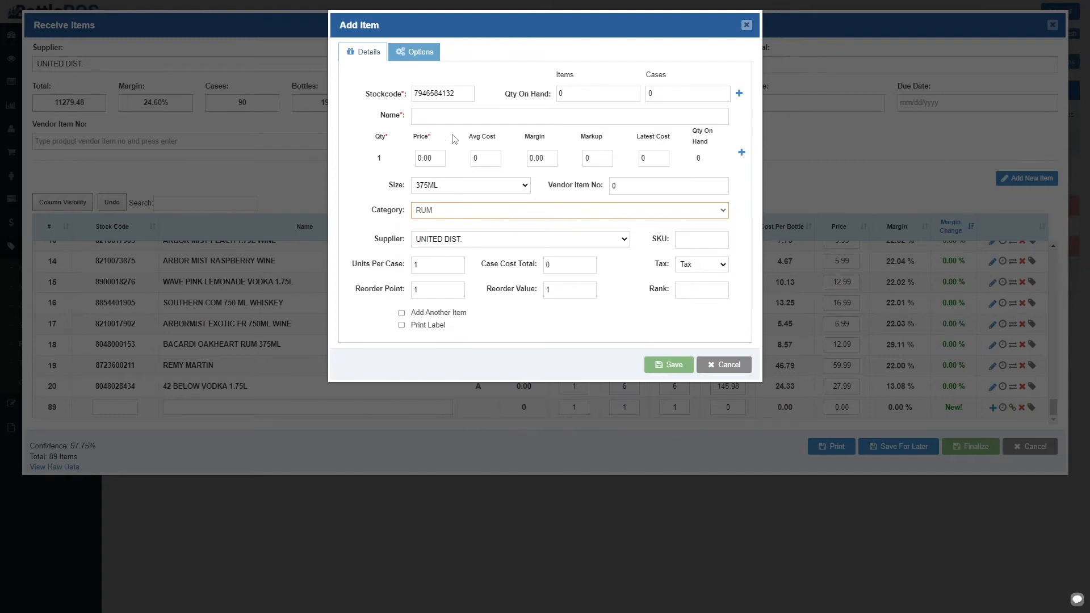
type("Captain Morgan 375")
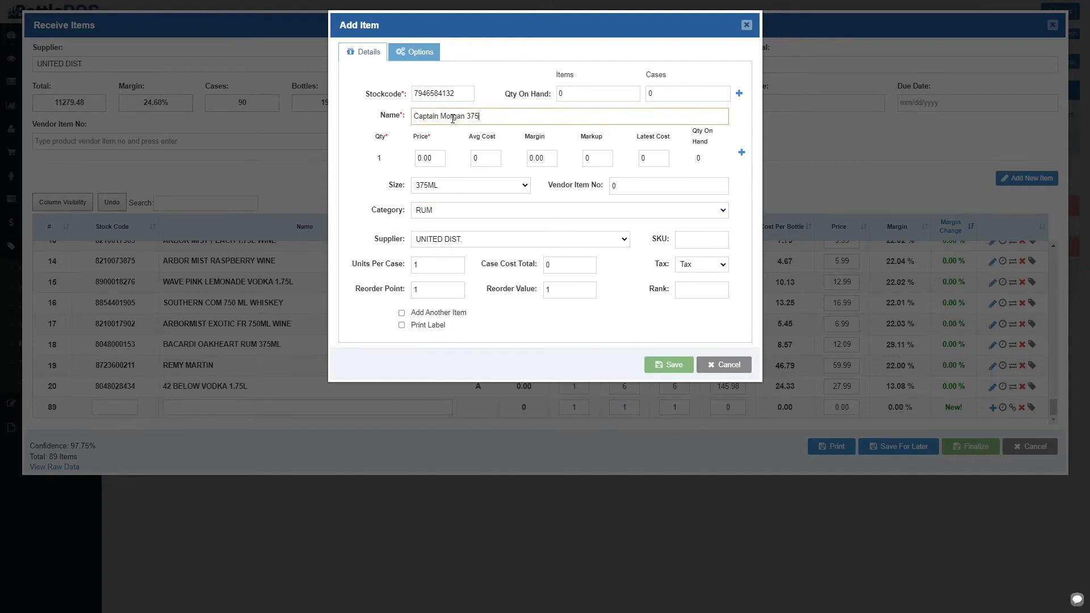
type("ML")
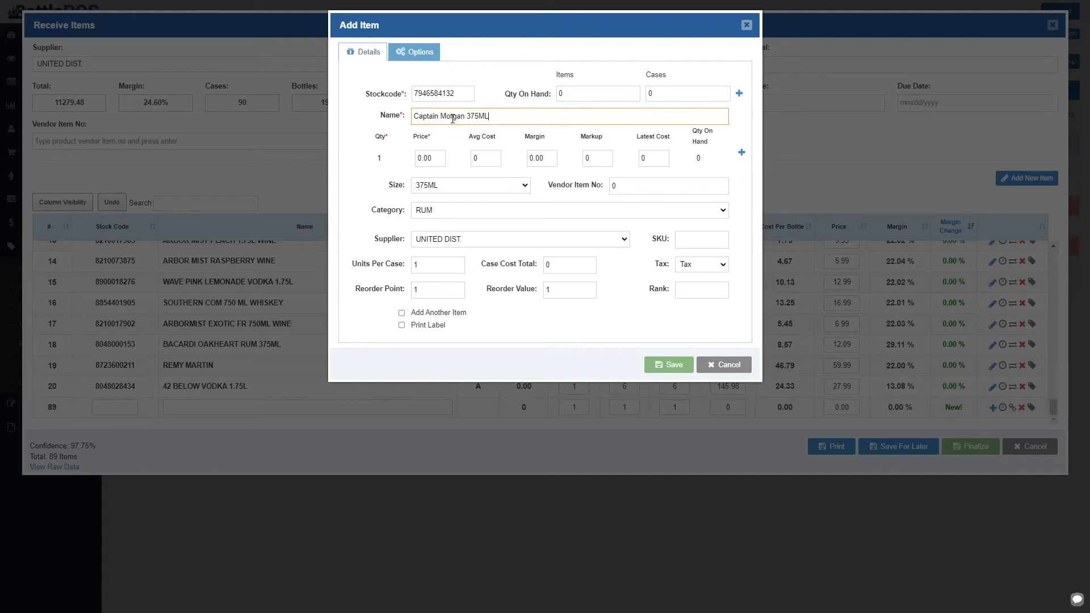
left_click(436, 264)
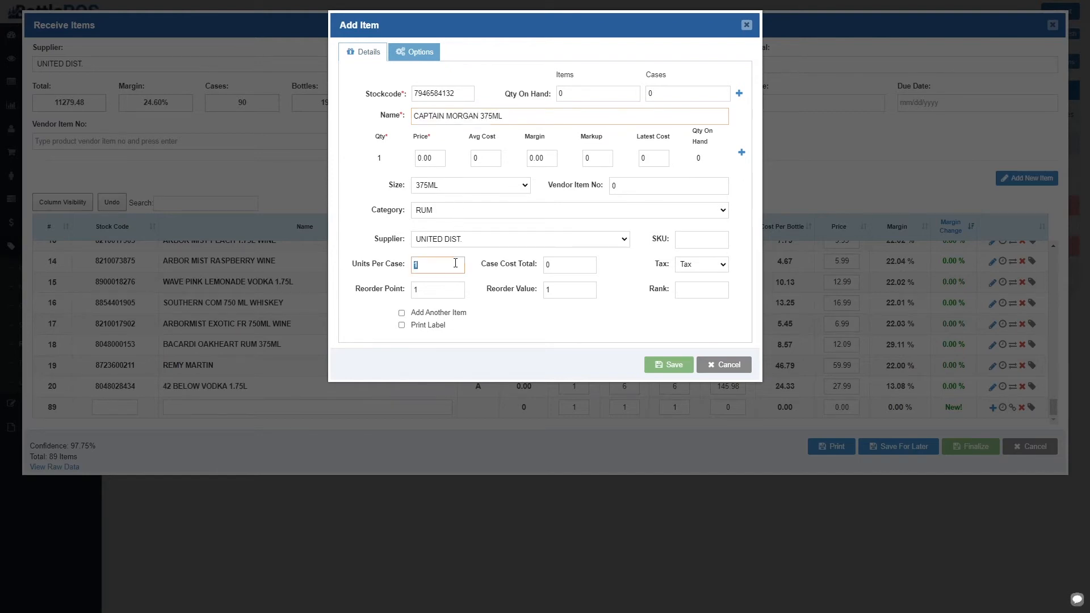
type("12")
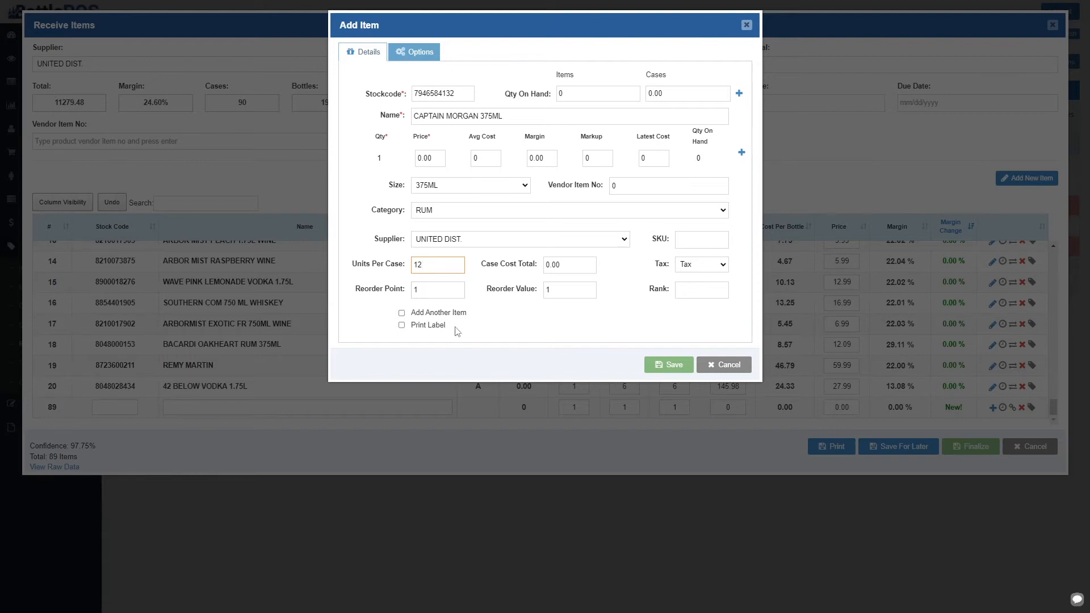
left_click(668, 365)
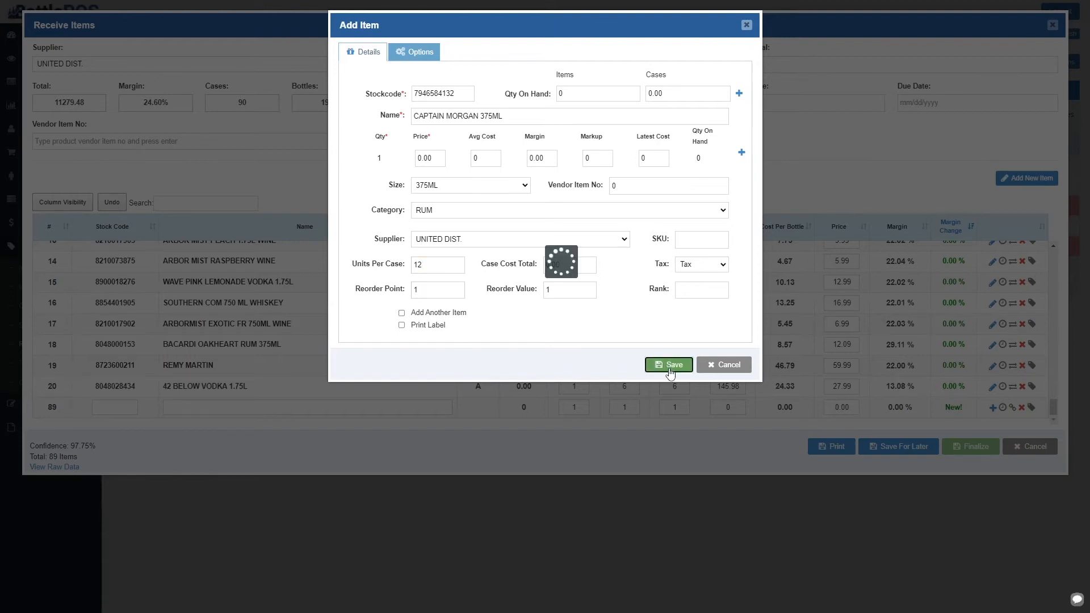
left_click(666, 365)
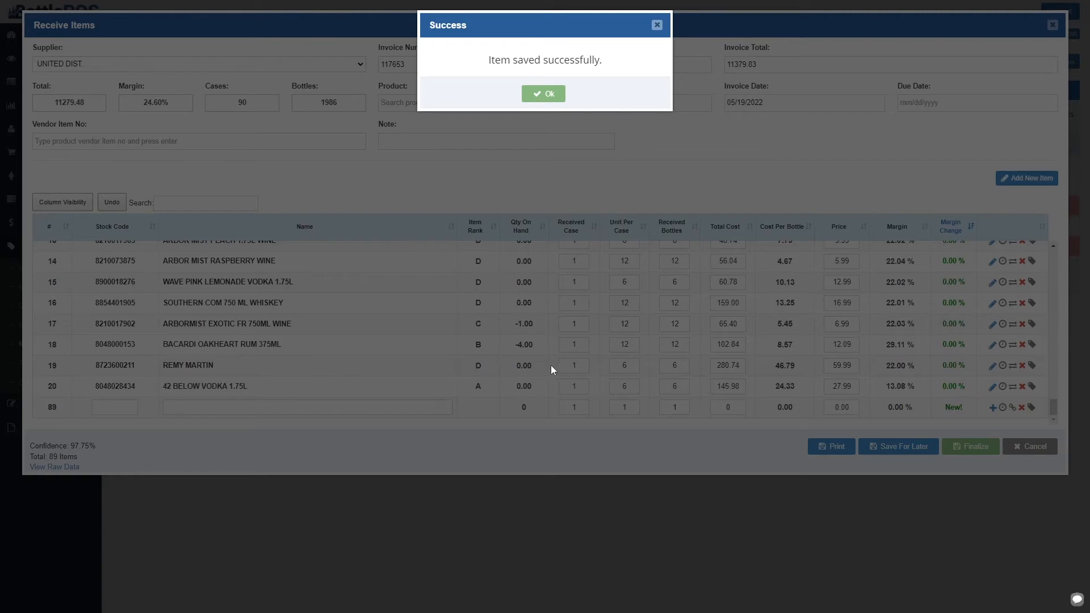
- Dismiss the saved message and start linking new line 90 'Jack Daniels' (984651654)
left_click(544, 93)
type("Jack Daniels")
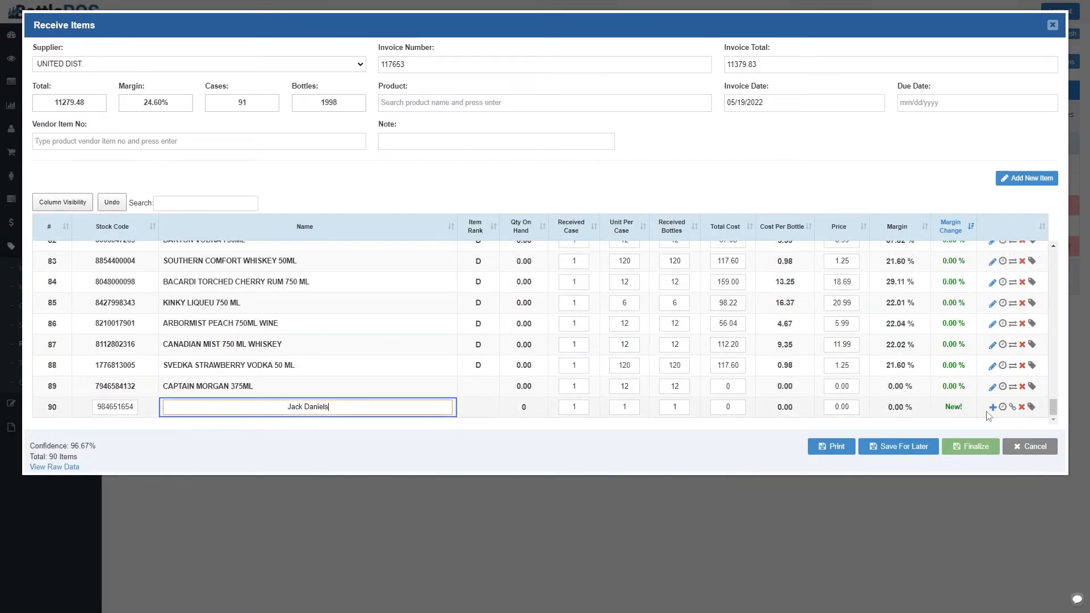
mouse_move(1023, 406)
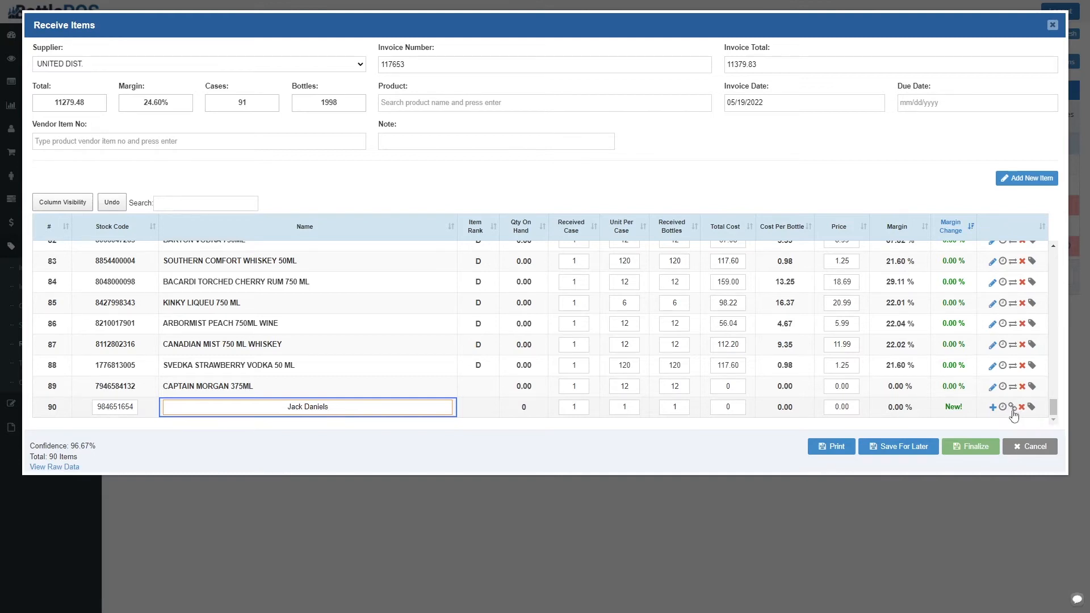
left_click(1013, 408)
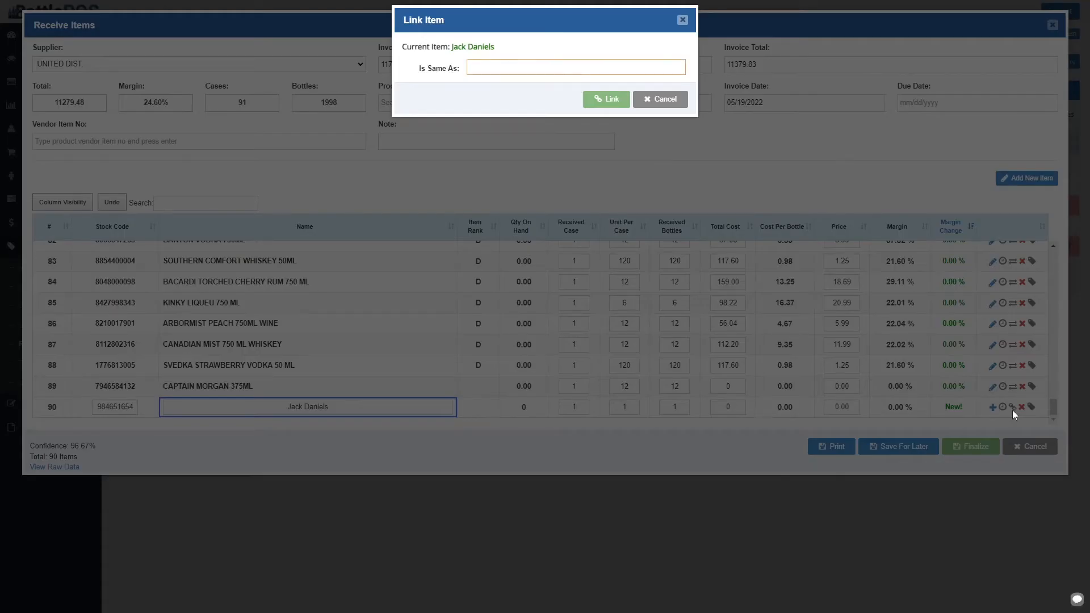
- Link the Jack Daniels line to existing product JACK DANIELS FIRE 350ML and confirm
type("Jack Daniels")
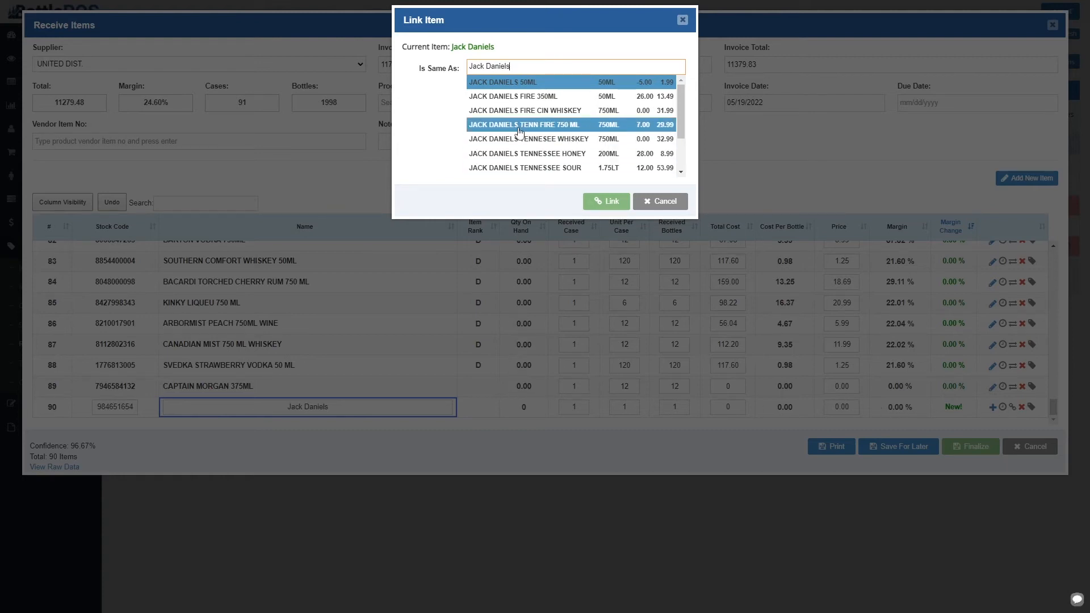
left_click(514, 95)
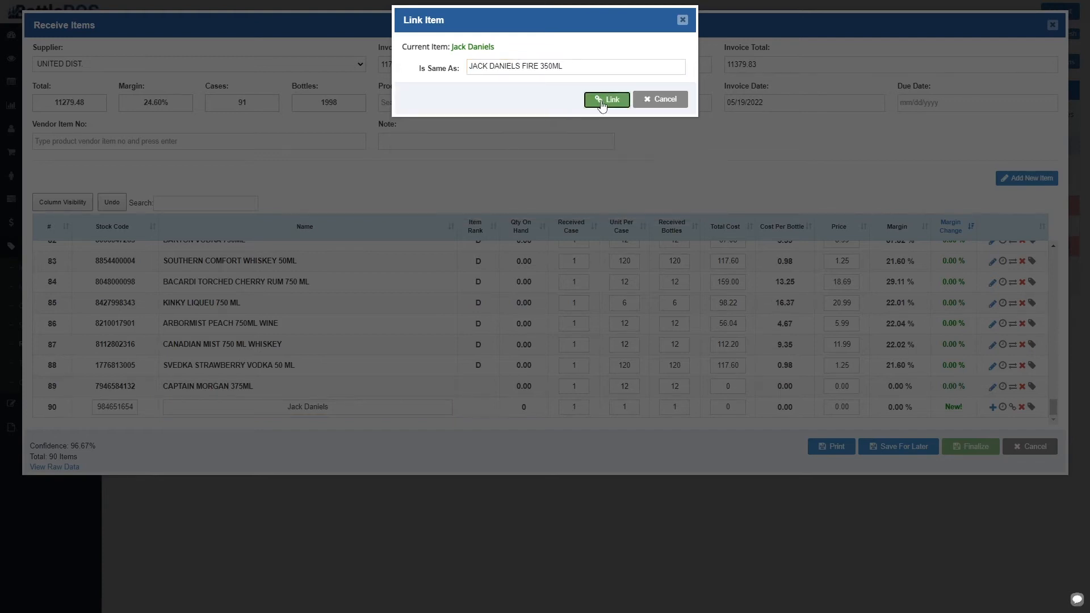
left_click(605, 99)
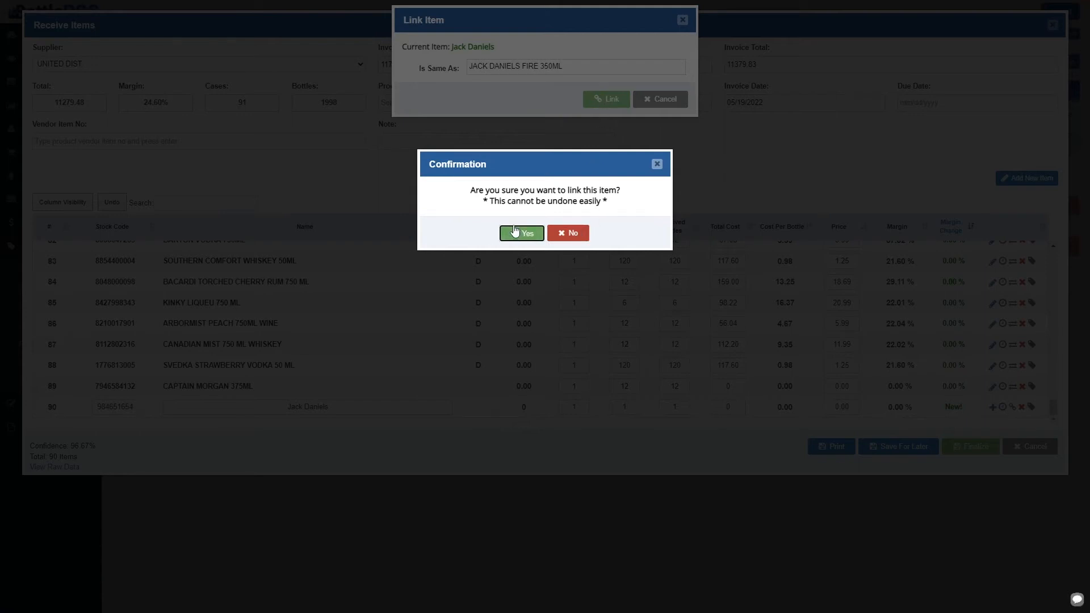
left_click(521, 233)
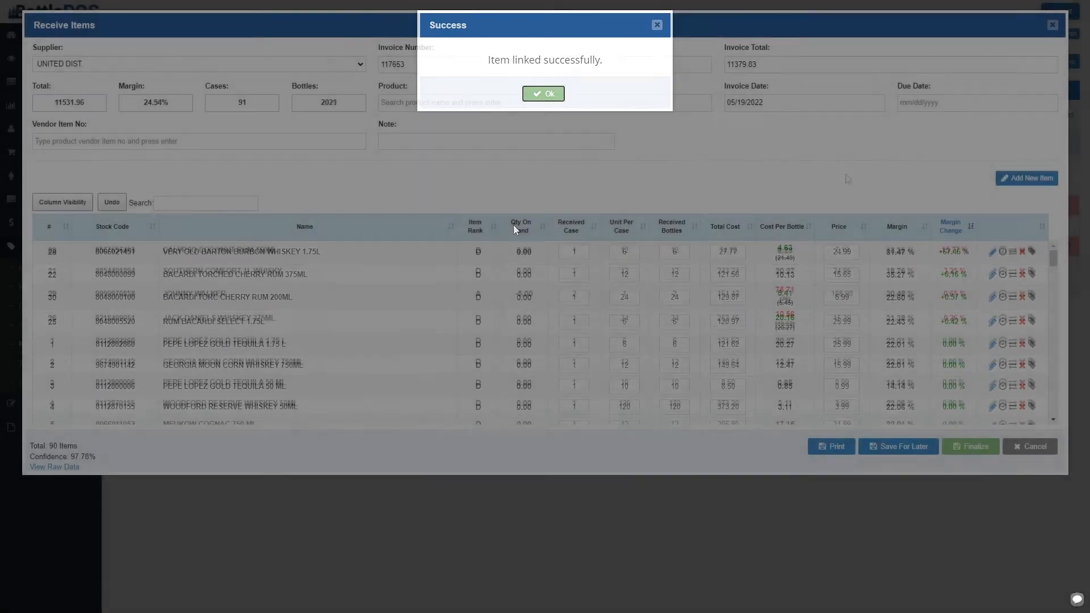
left_click(543, 93)
type("Jose")
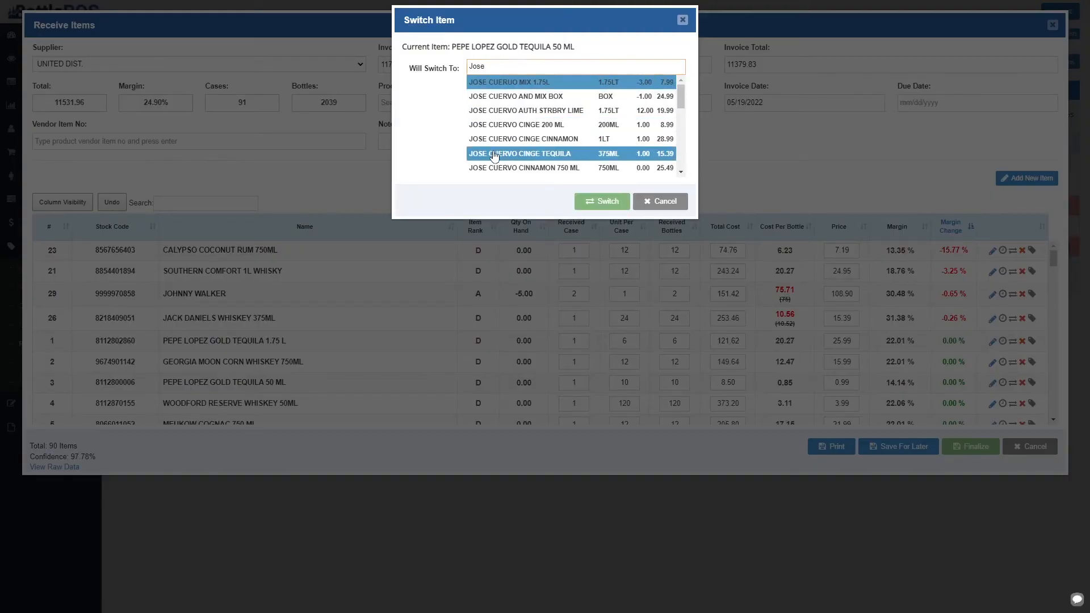
- Switch PEPE LOPEZ GOLD TEQUILA 50 ML to JOSE CUERVO CINGE TEQUILA 375ML and confirm
left_click(521, 153)
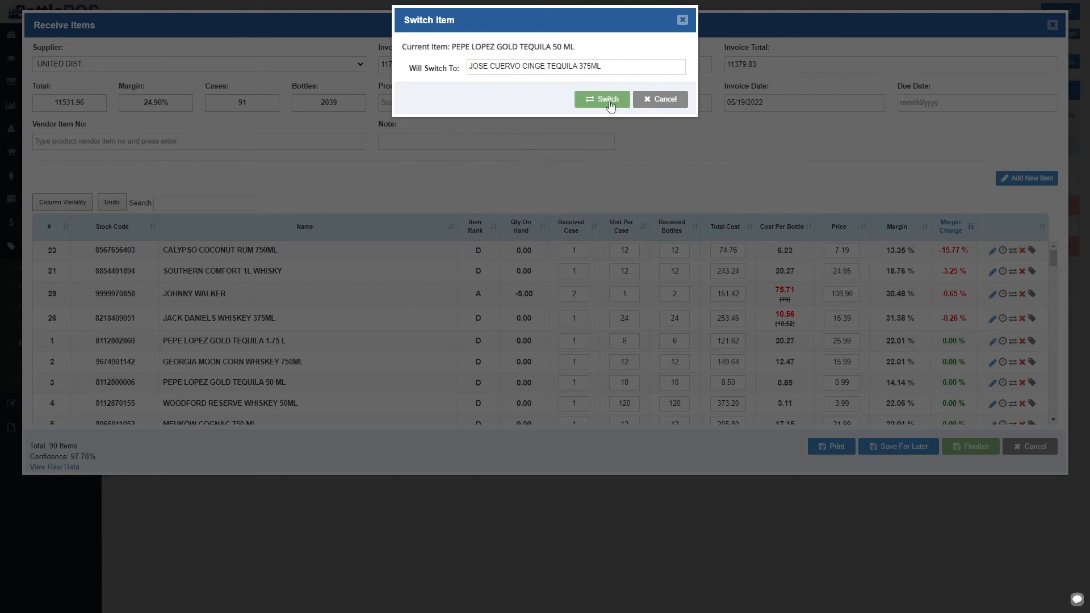
left_click(602, 99)
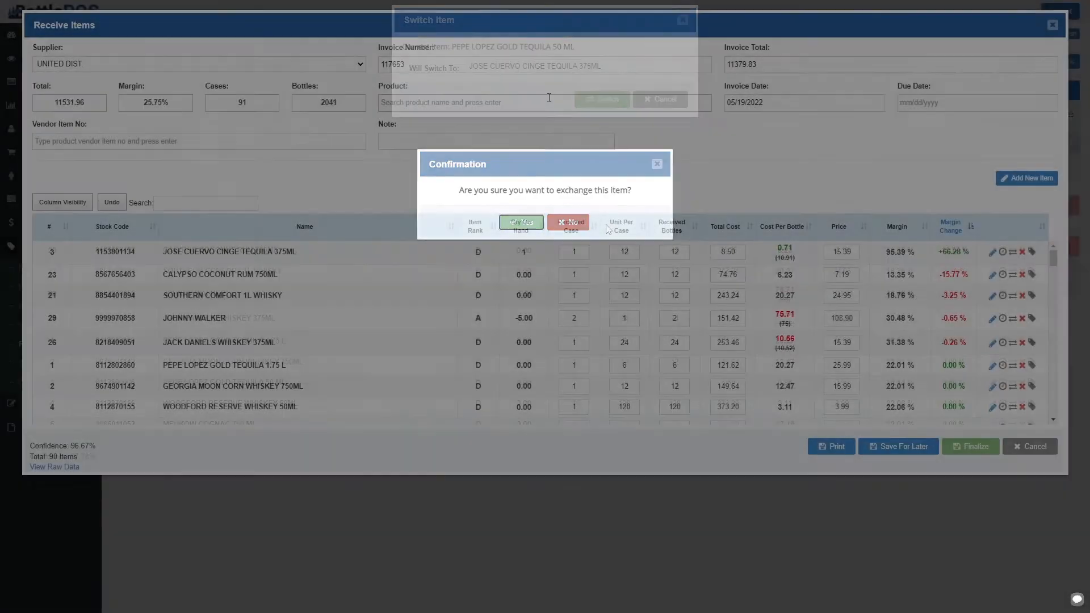
left_click(522, 222)
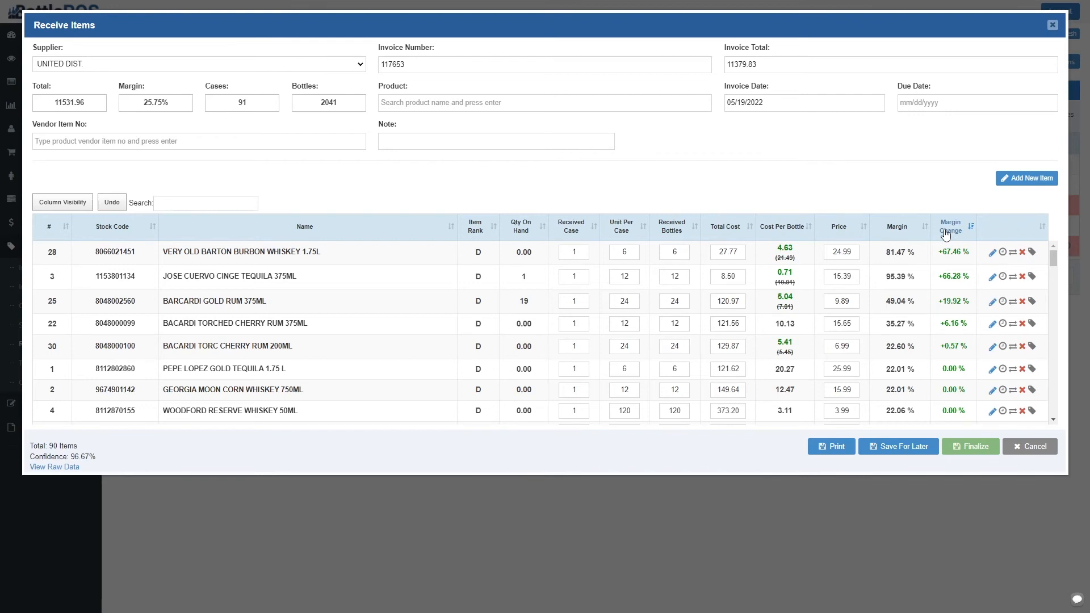
mouse_move(856, 230)
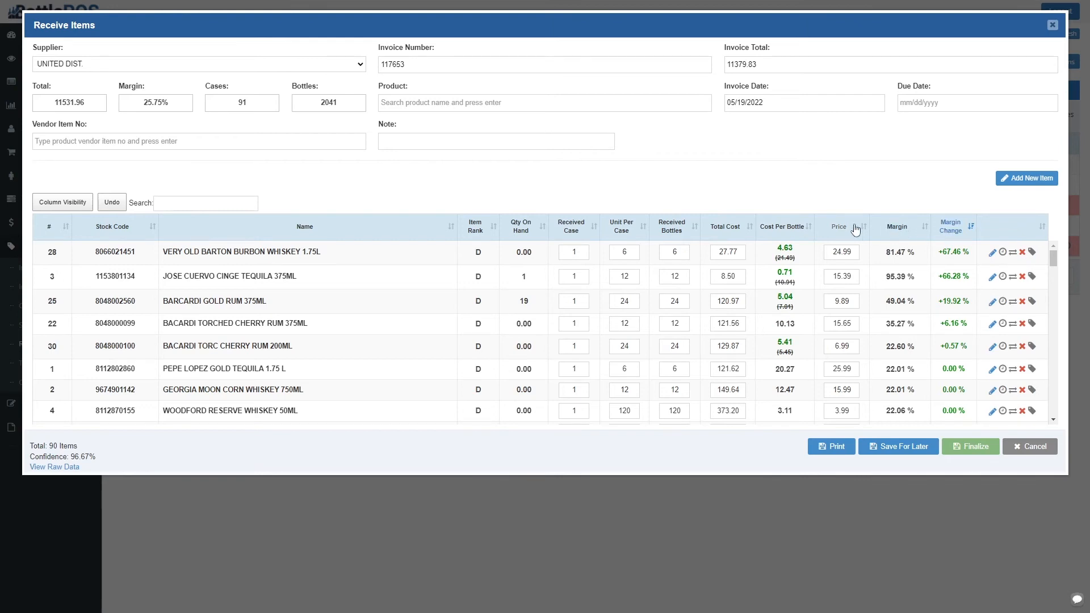
- Reprice Very Old Barton bourbon to 19.95, Cinge tequila to 9.95 and Bacardi Gold rum to 7.95
left_click(840, 252)
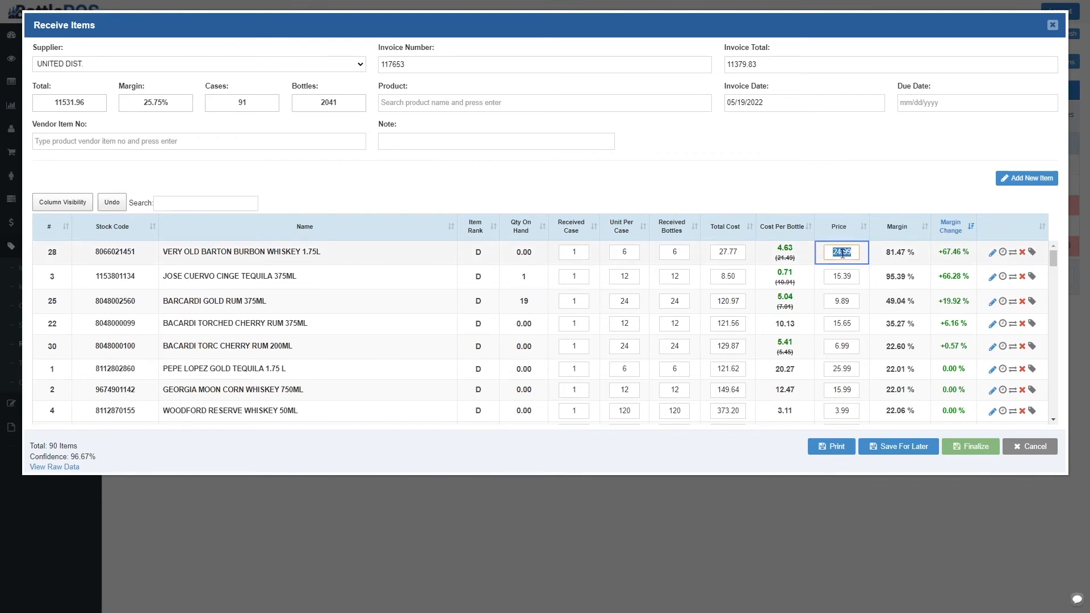
type("19.95")
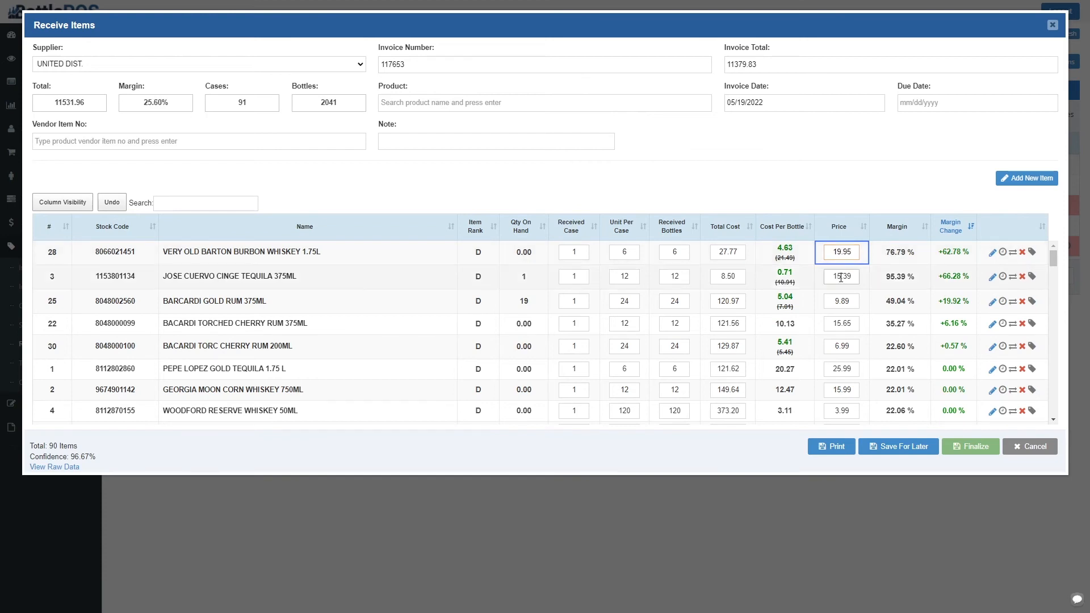
type("9.95")
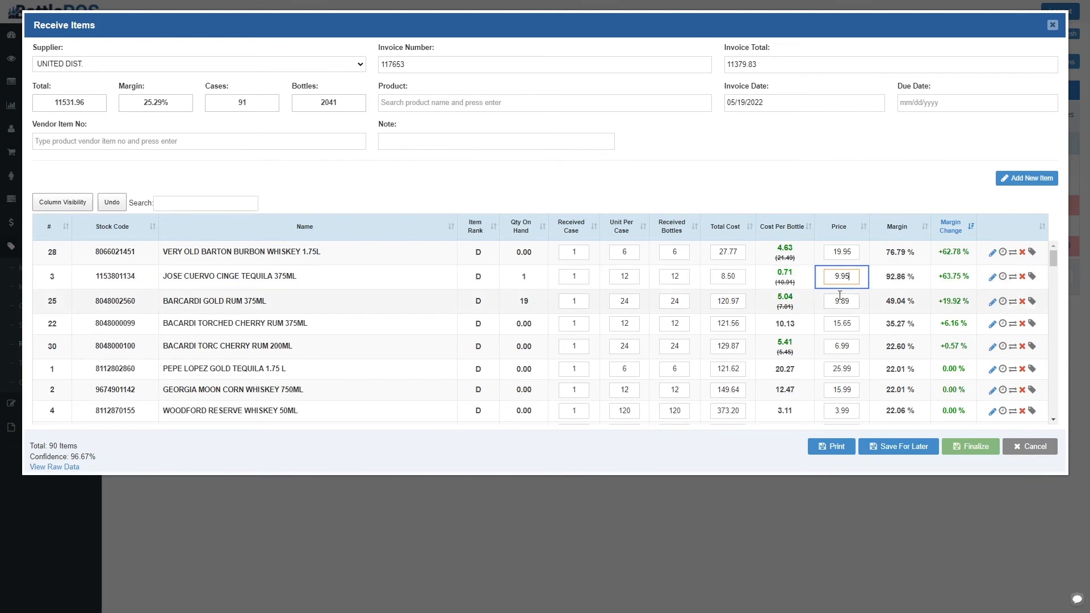
left_click(840, 300)
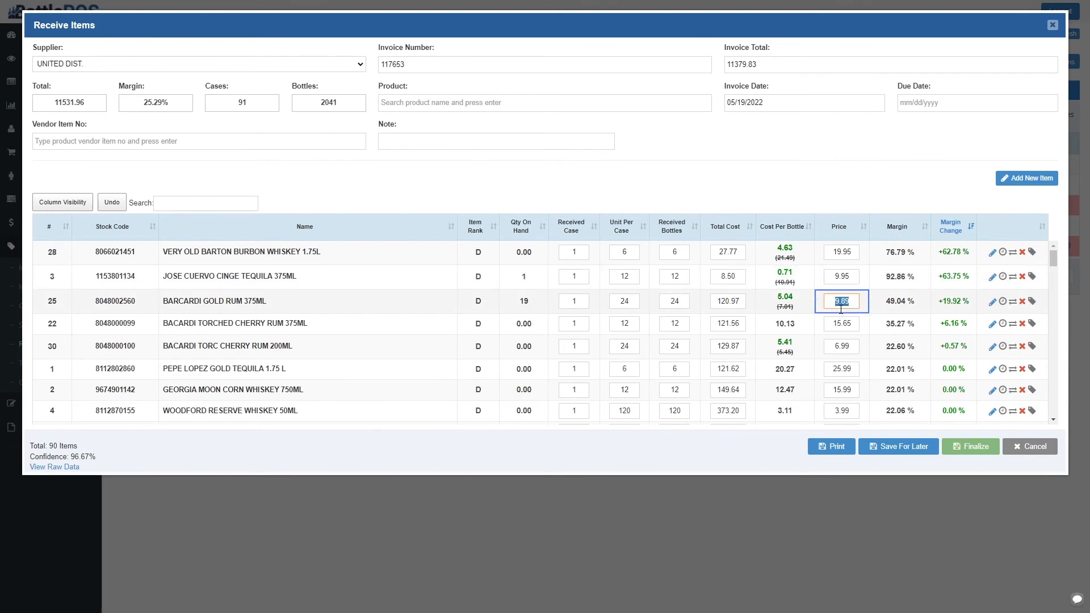
type("7.95")
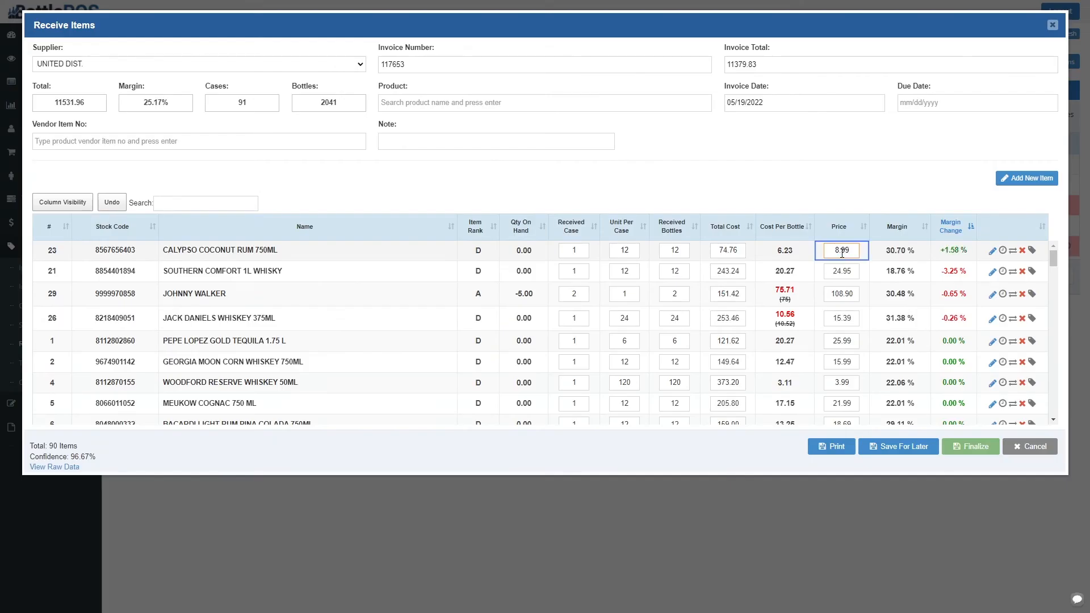
- Price Southern Comfort 1L Whisky at 26.59 and edit the Johnny Walker price cell
left_click(840, 271)
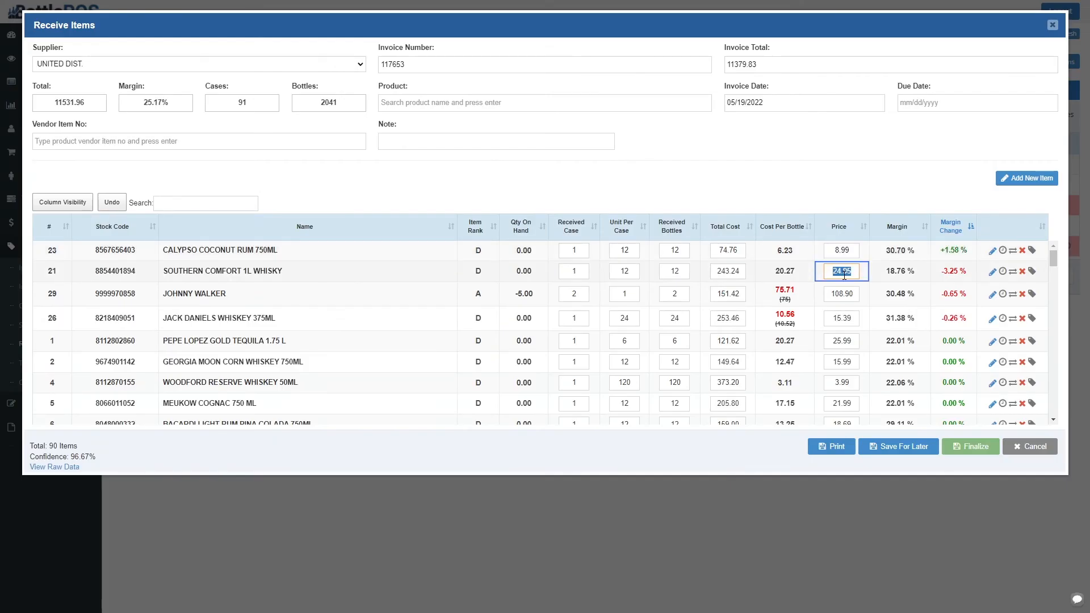
type("26.59")
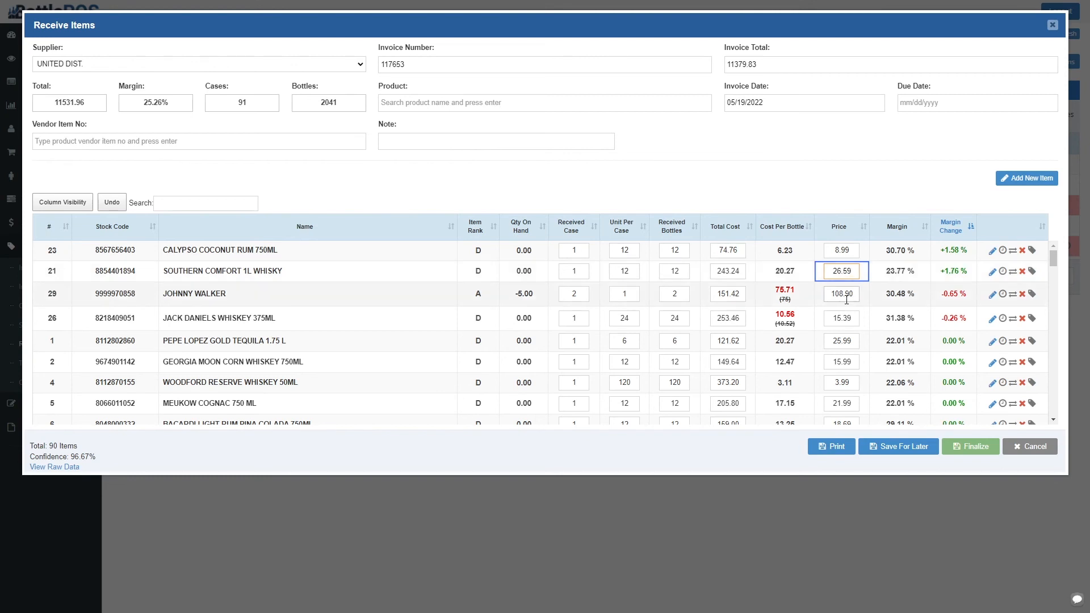
left_click(841, 293)
type("11")
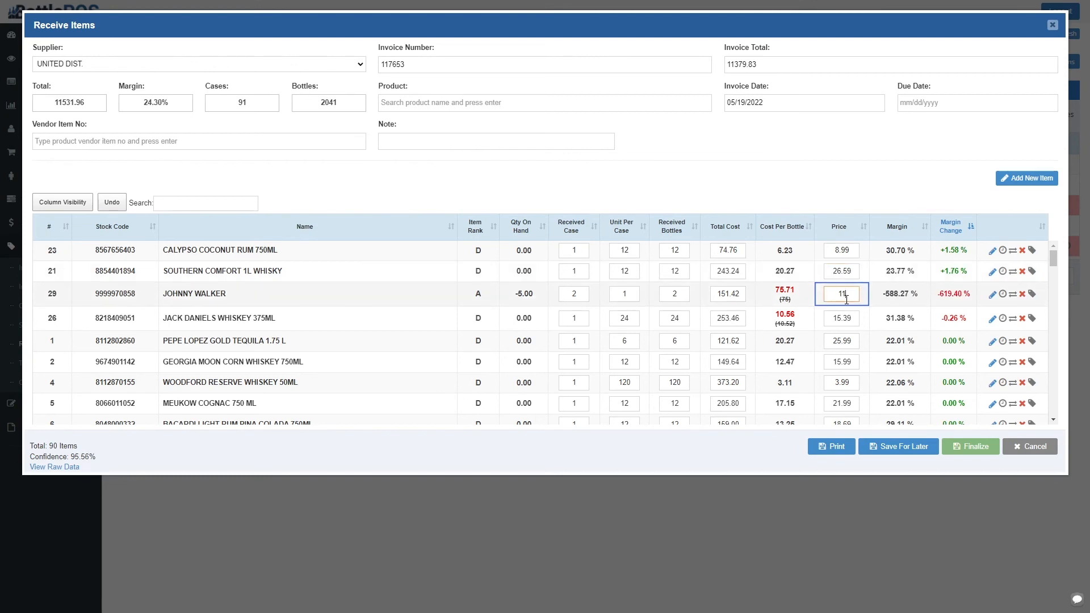
left_click(841, 318)
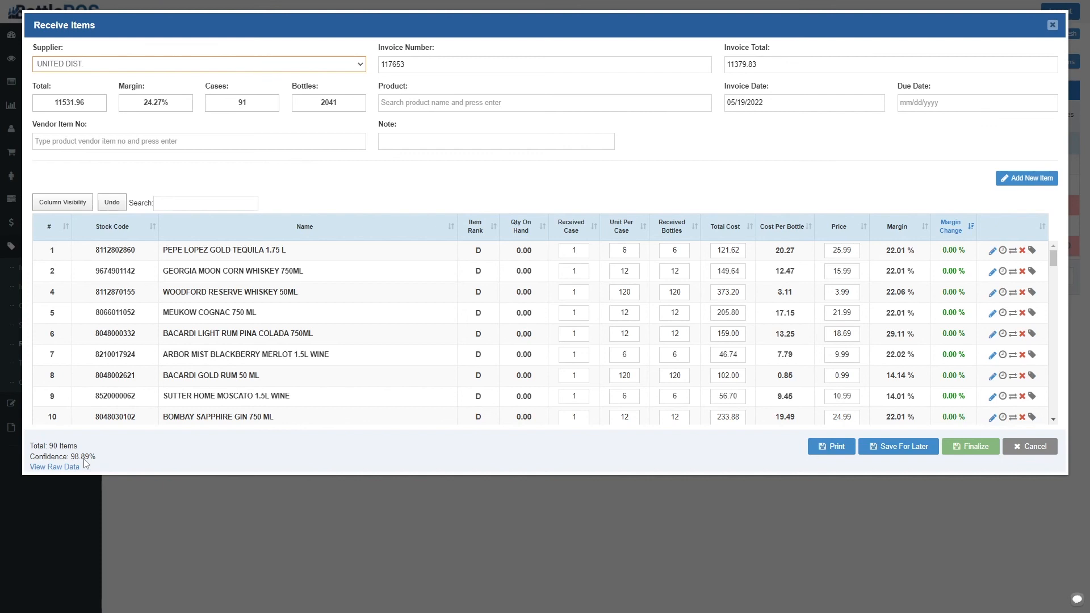
mouse_move(504, 467)
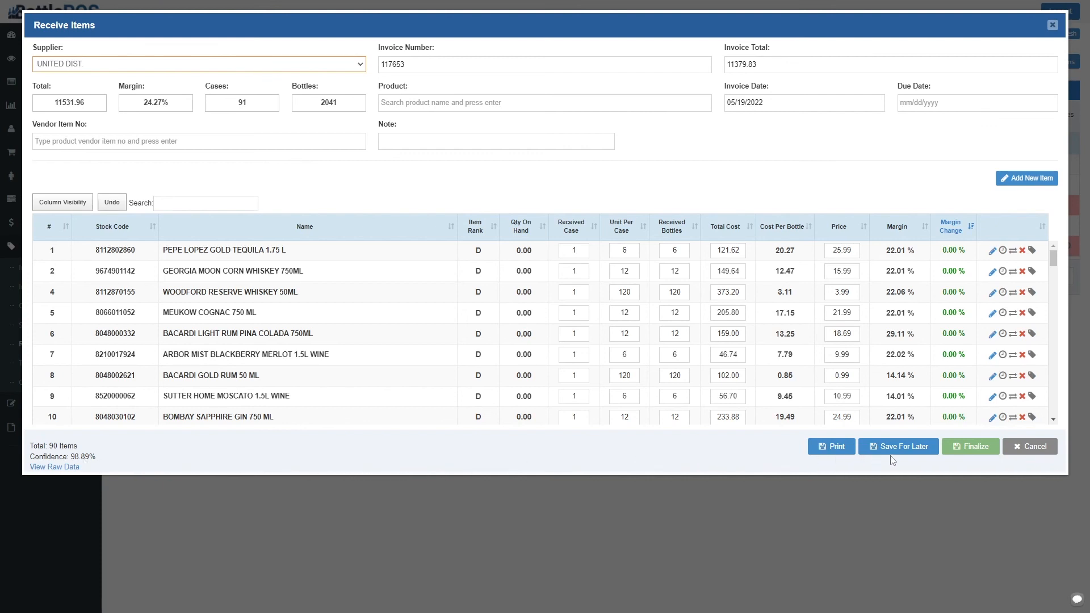
mouse_move(971, 447)
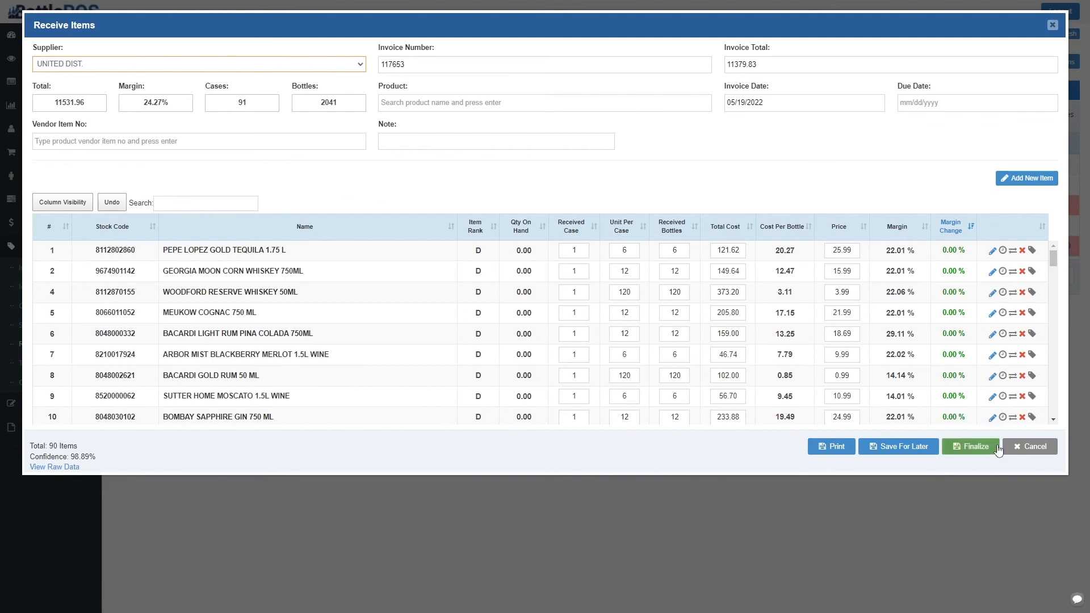
- Finalize invoice 117653, accepting the $0.00 price warning and the irreversible confirmation
left_click(971, 446)
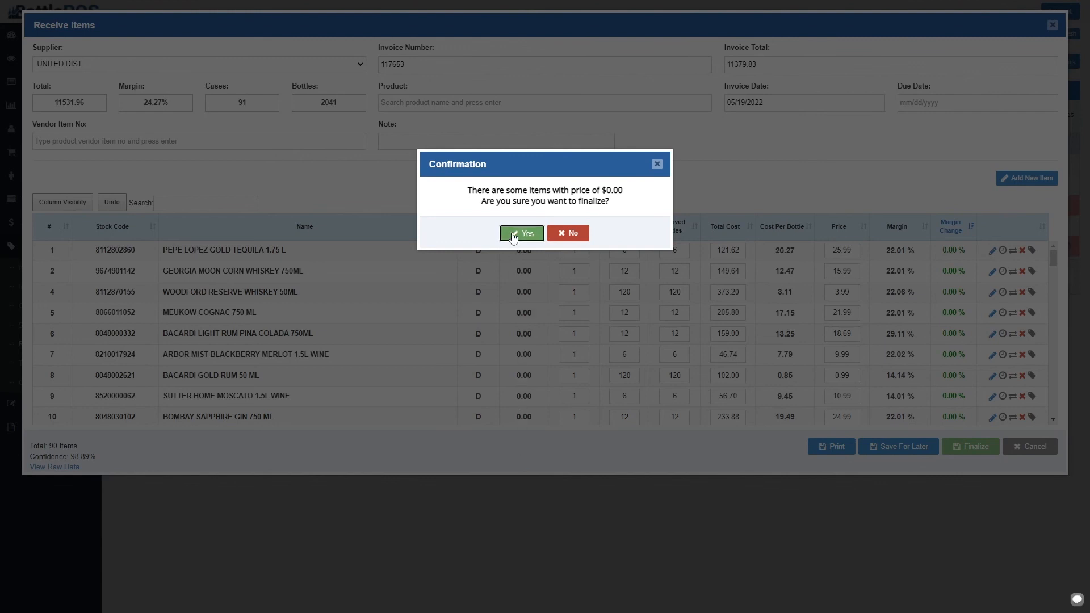
left_click(522, 233)
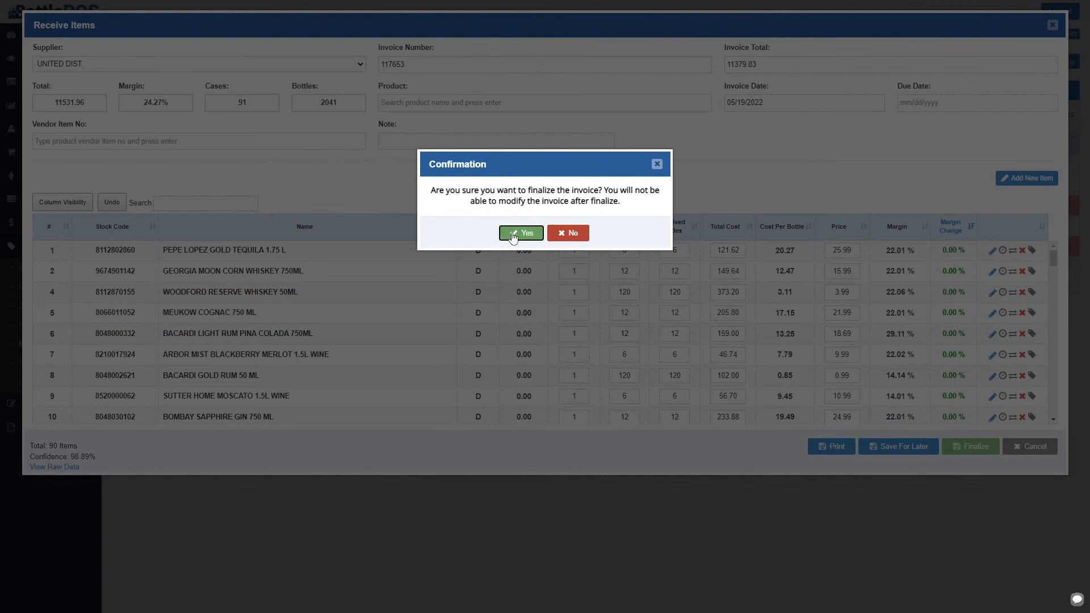
left_click(522, 231)
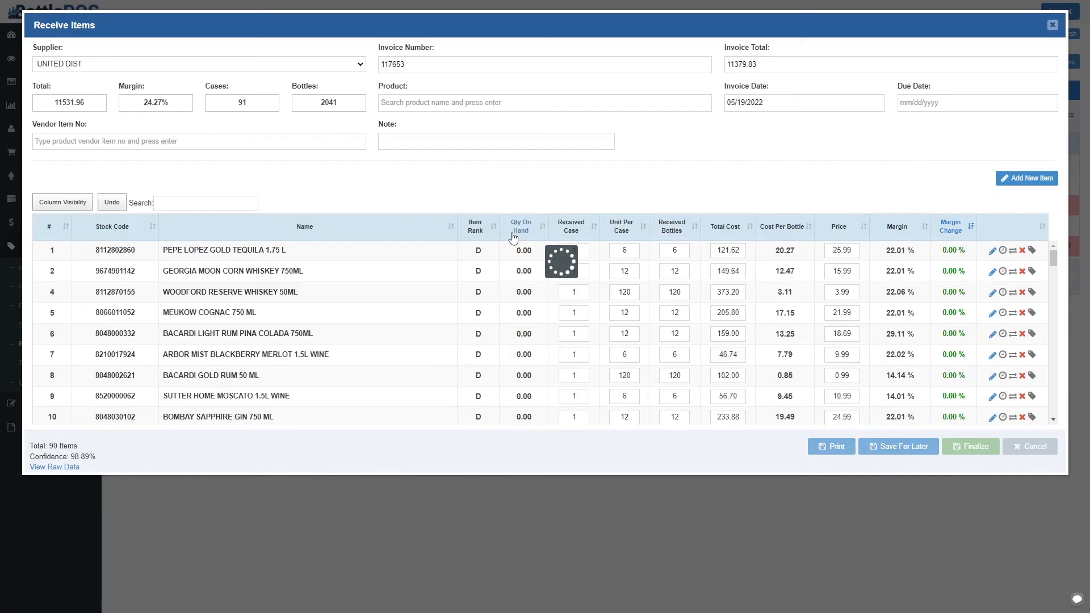